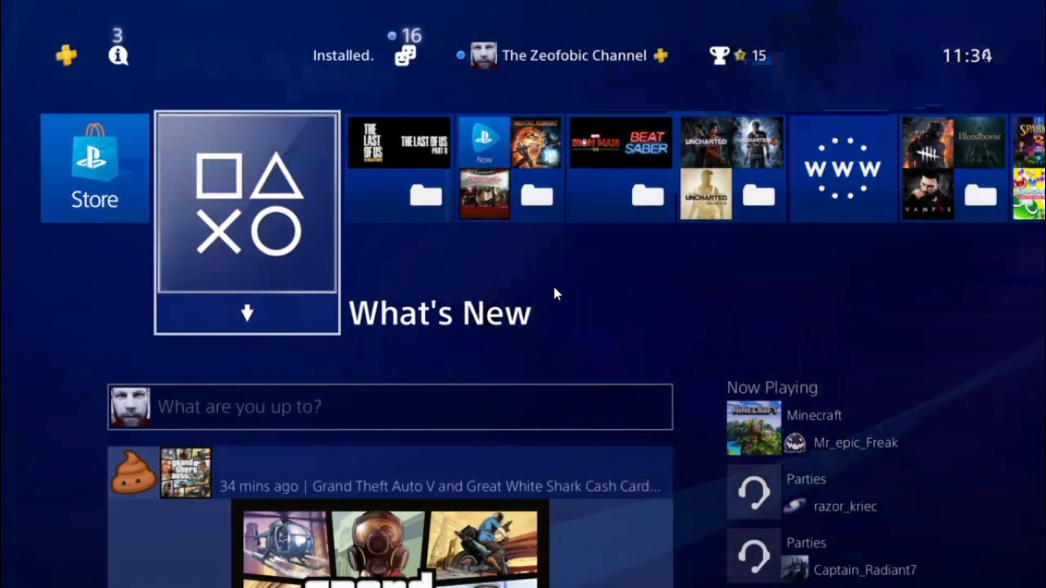
Bring up the function area on the home screen, with Settings available
key("right")
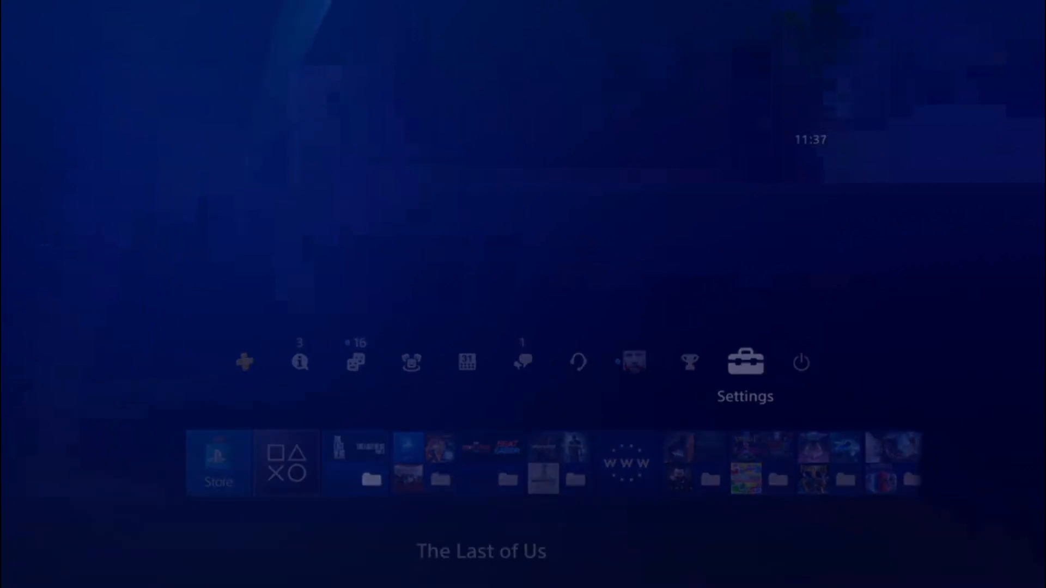
Reach the Add Family Member screen via Settings and Family Management
left_click(744, 361)
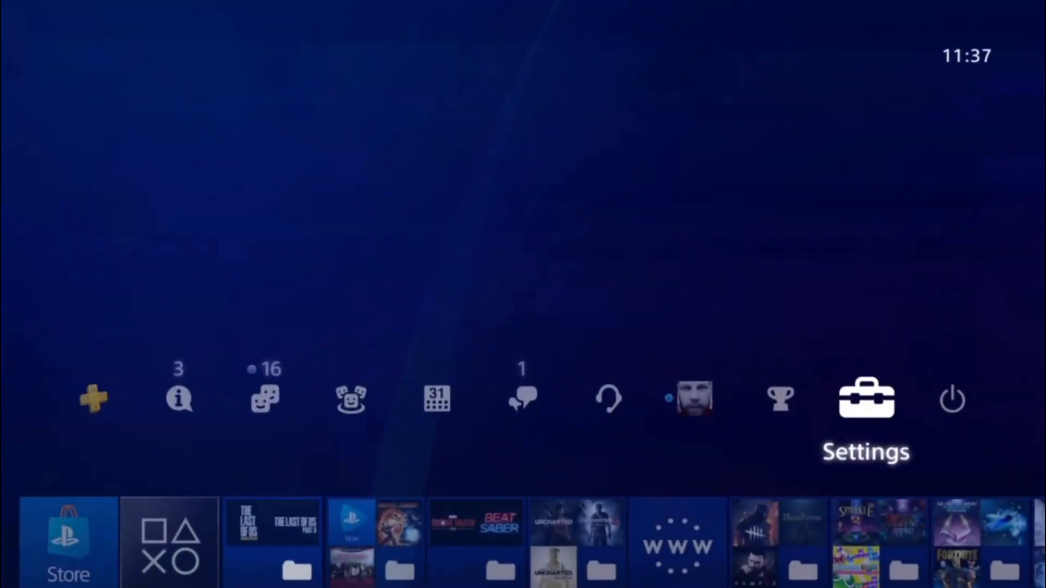
left_click(866, 399)
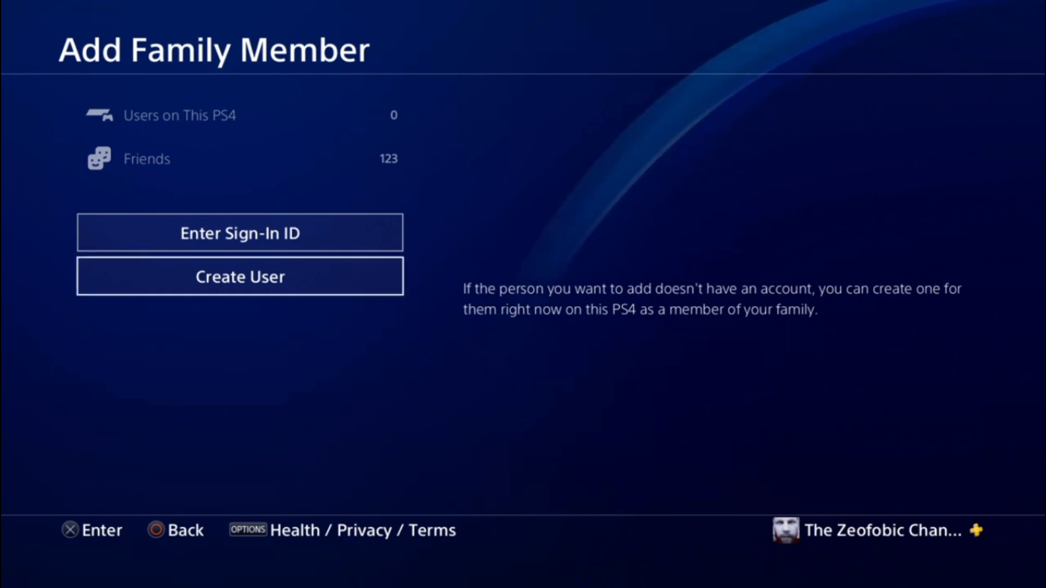
Create a new user and enter the name 'John Smith', which is rejected for the space
left_click(240, 276)
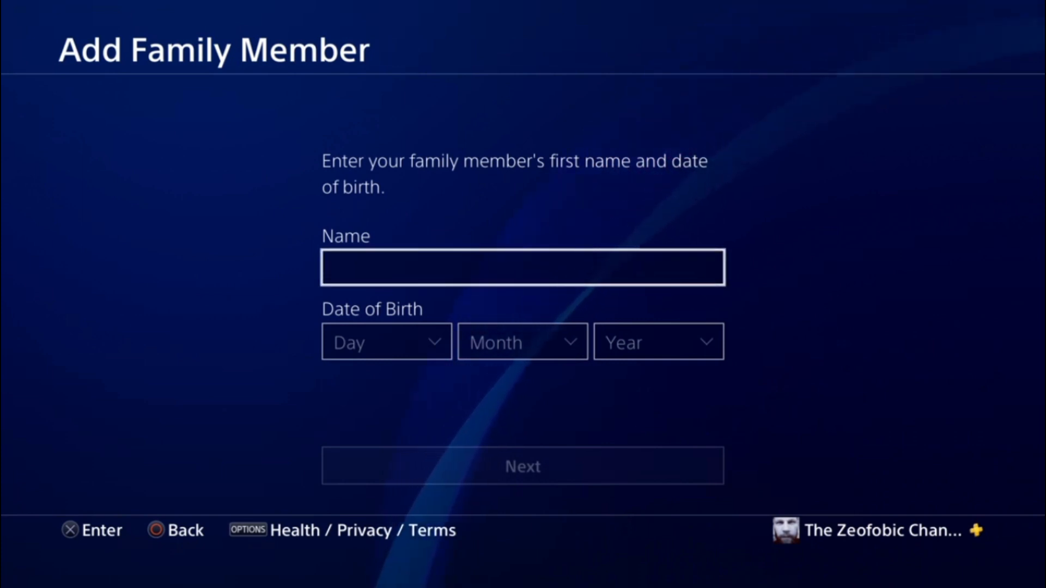
left_click(522, 267)
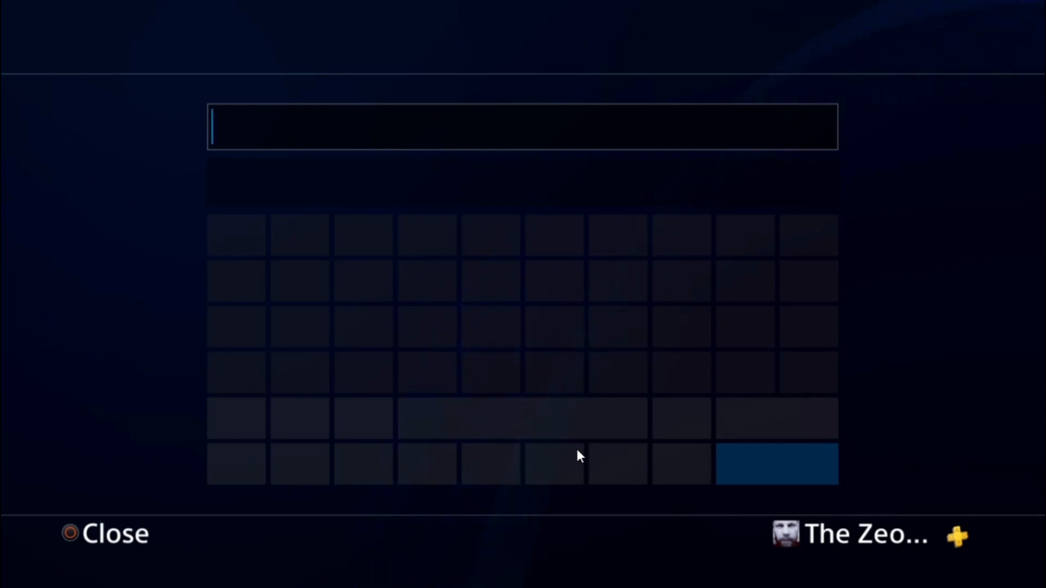
type("John")
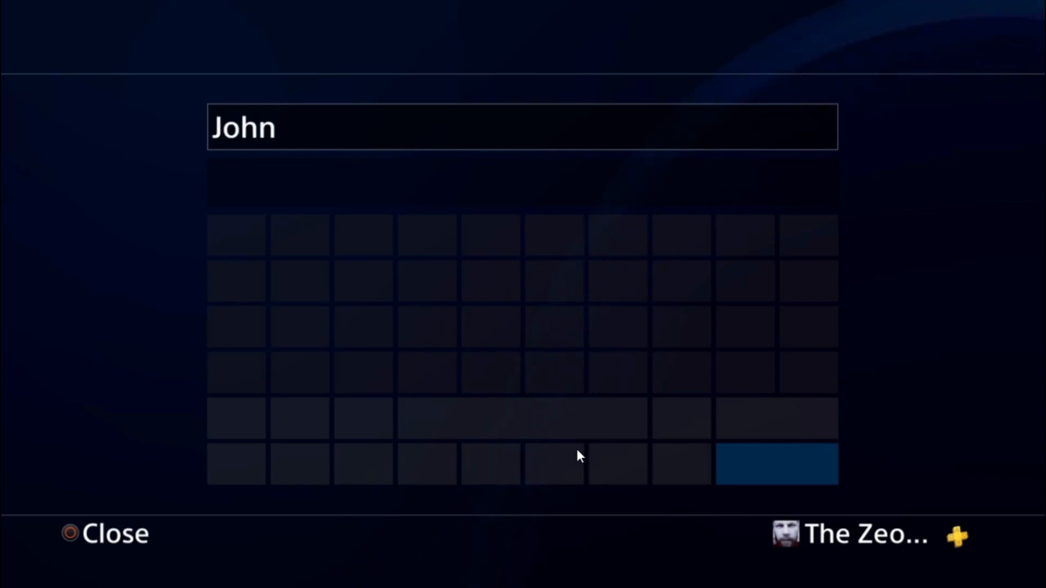
type("Smi")
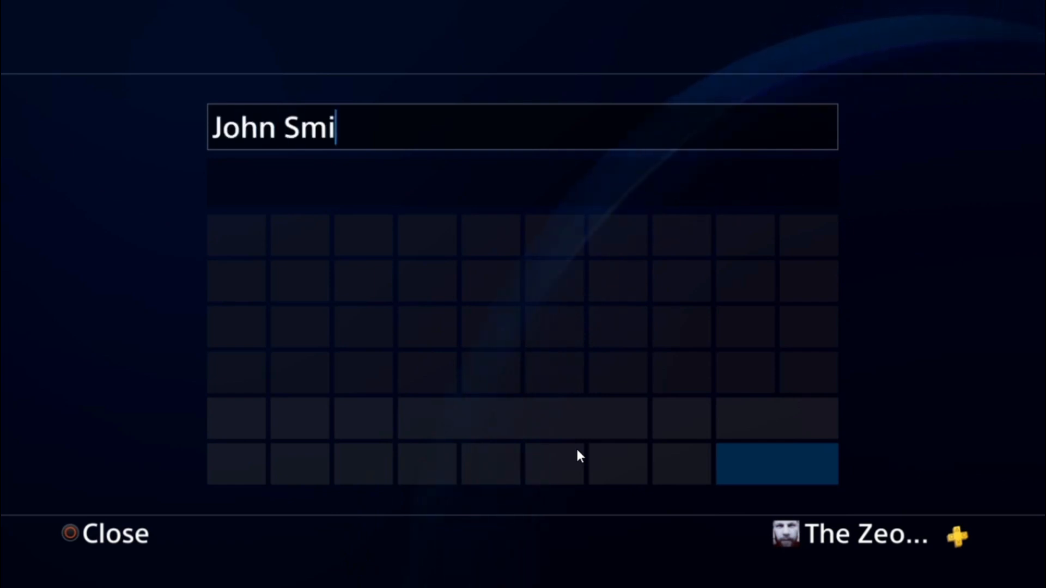
type("th")
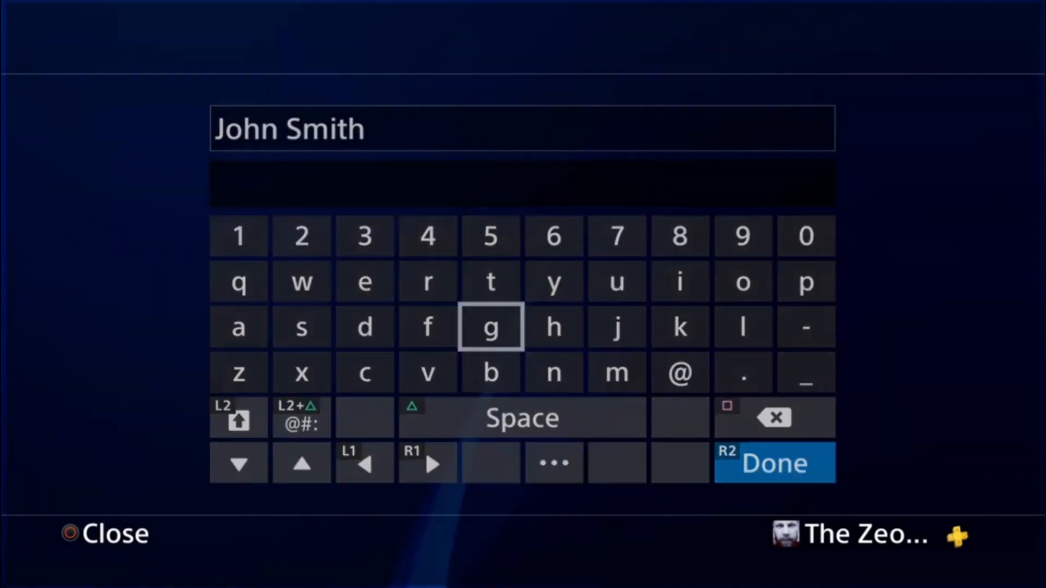
left_click(773, 462)
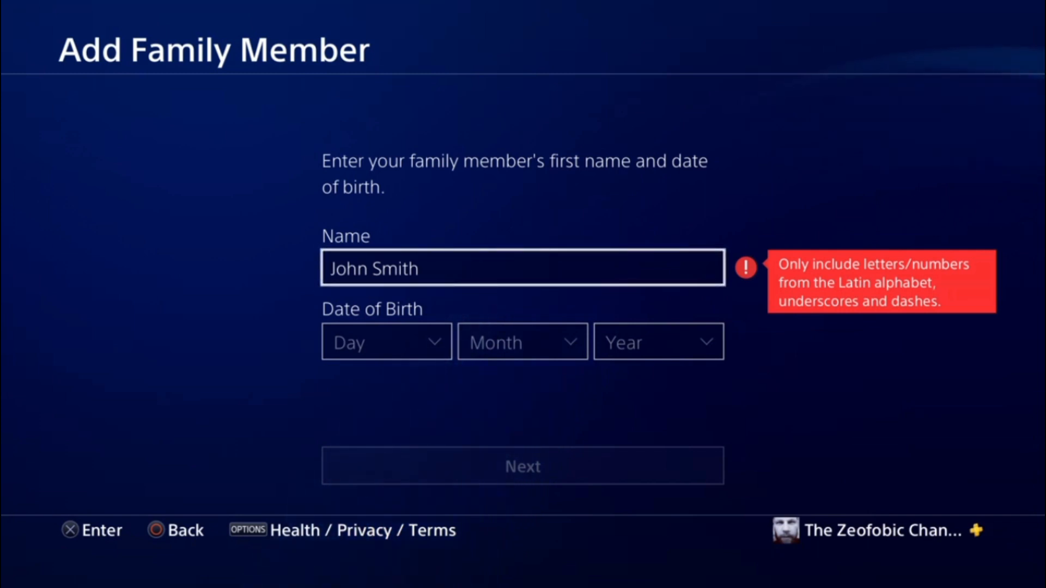
Shorten the rejected name to just 'John' so it is accepted
left_click(521, 268)
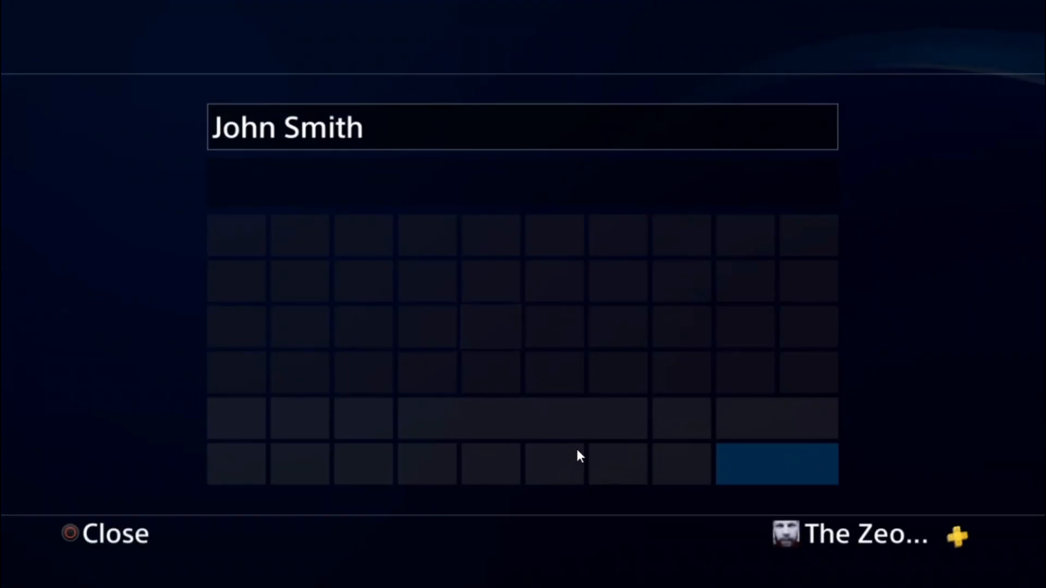
key("Backspace")
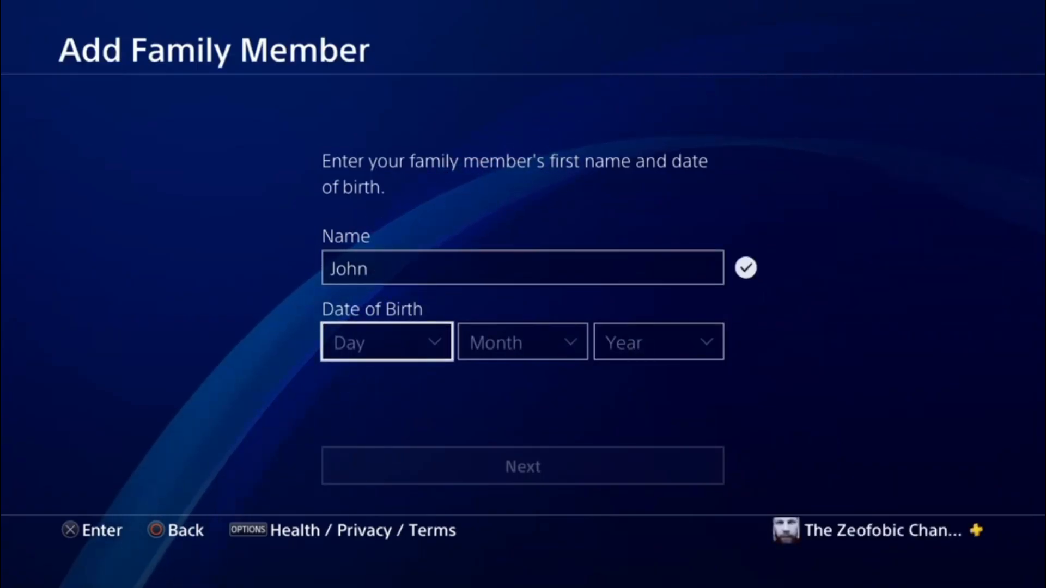
Set John's date of birth to day 28, month 4, year 2000 and continue
left_click(385, 341)
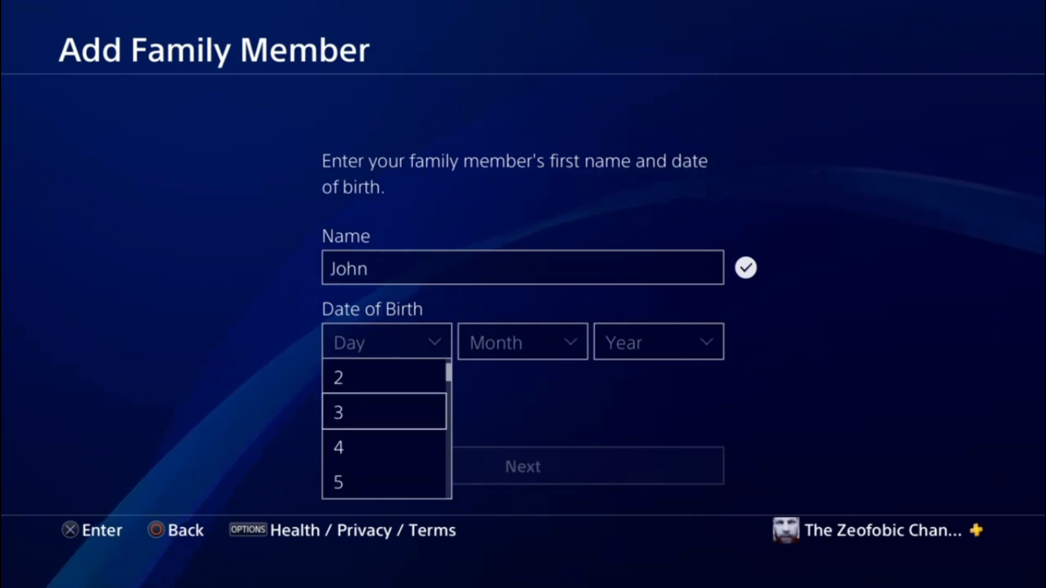
scroll("down", 3)
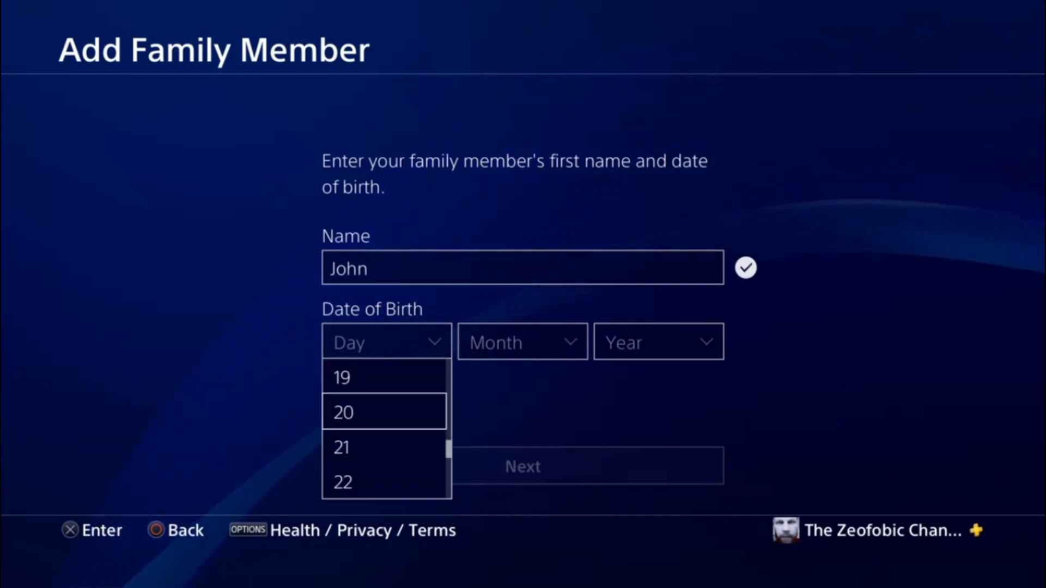
scroll("down", 3)
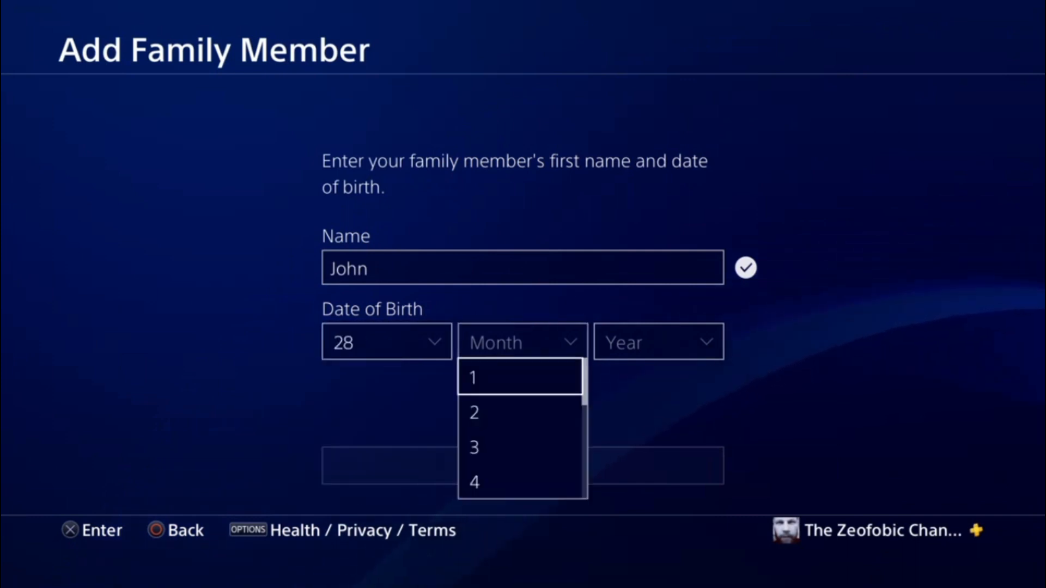
left_click(473, 480)
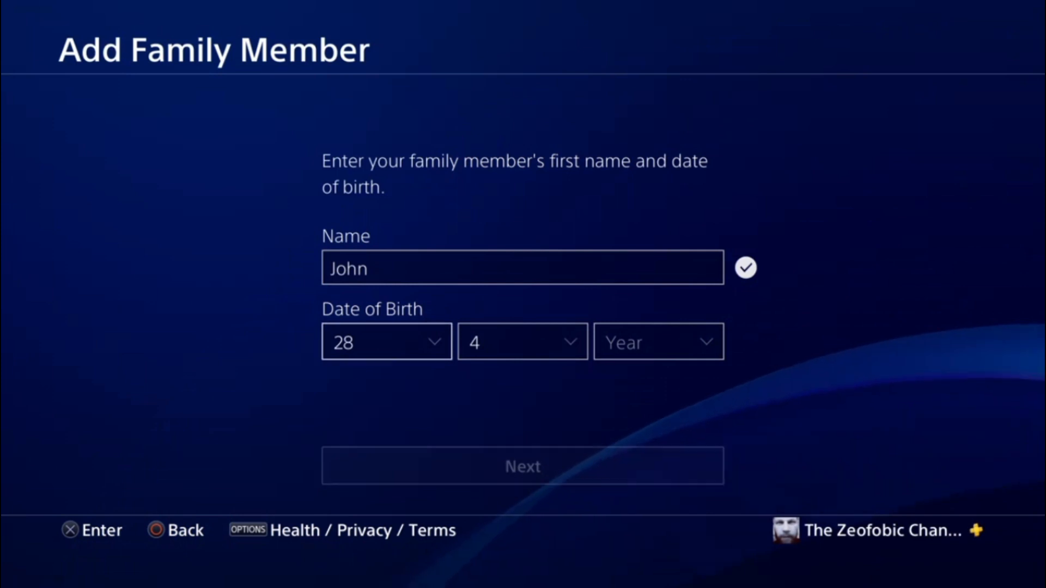
left_click(657, 341)
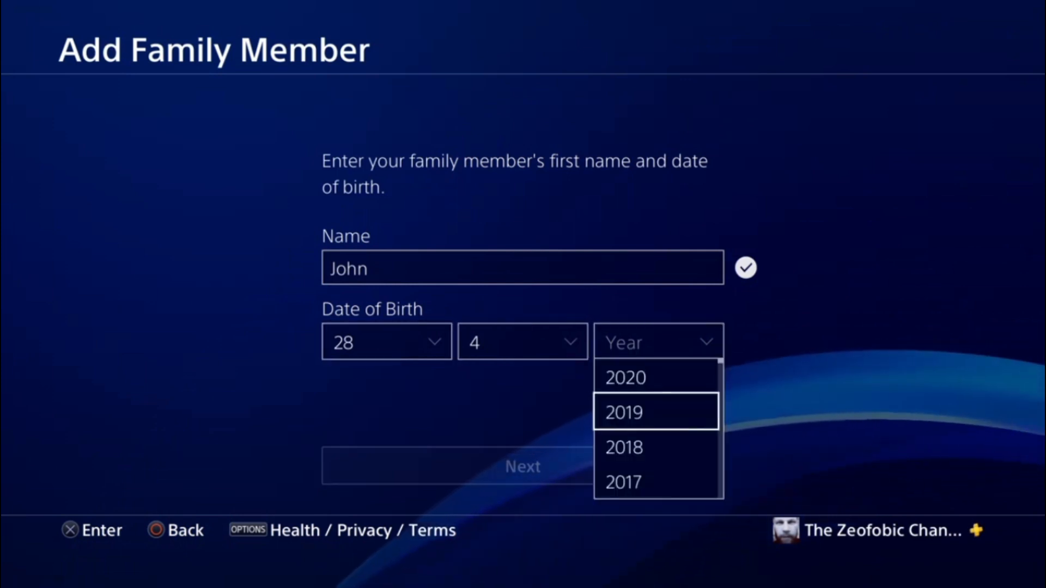
scroll("down", 3)
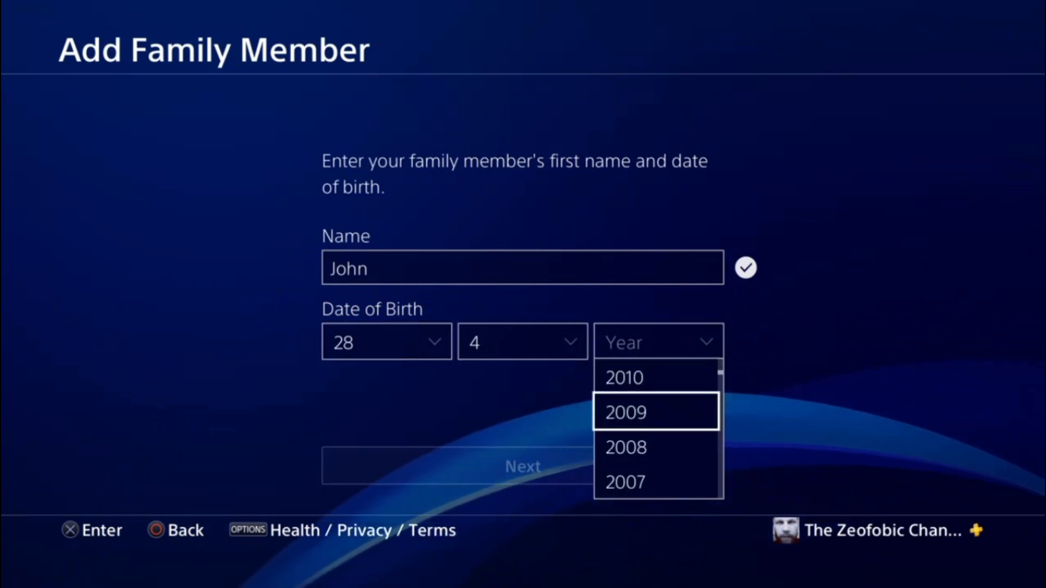
scroll("down", 3)
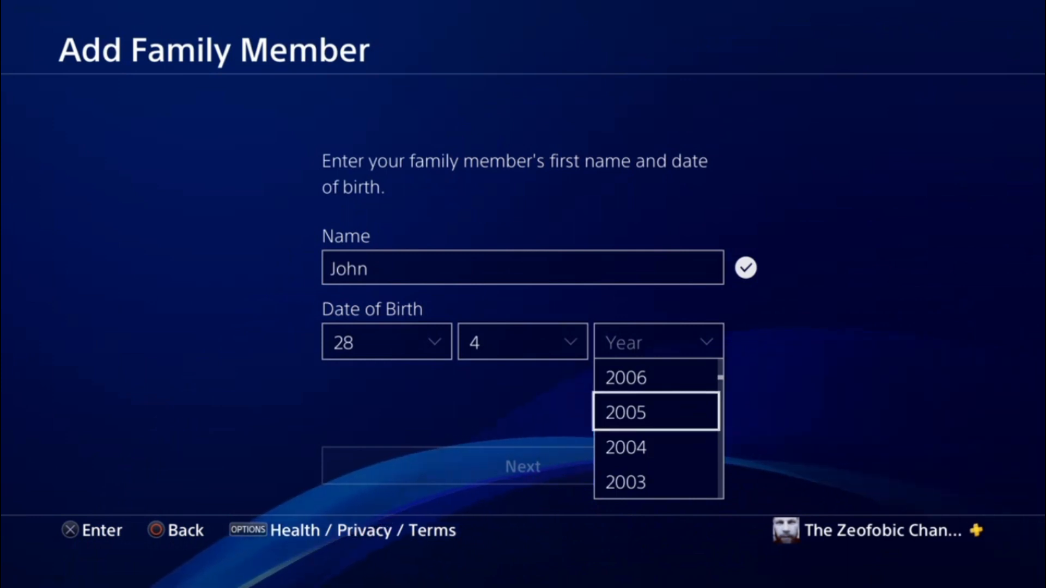
scroll("down", 3)
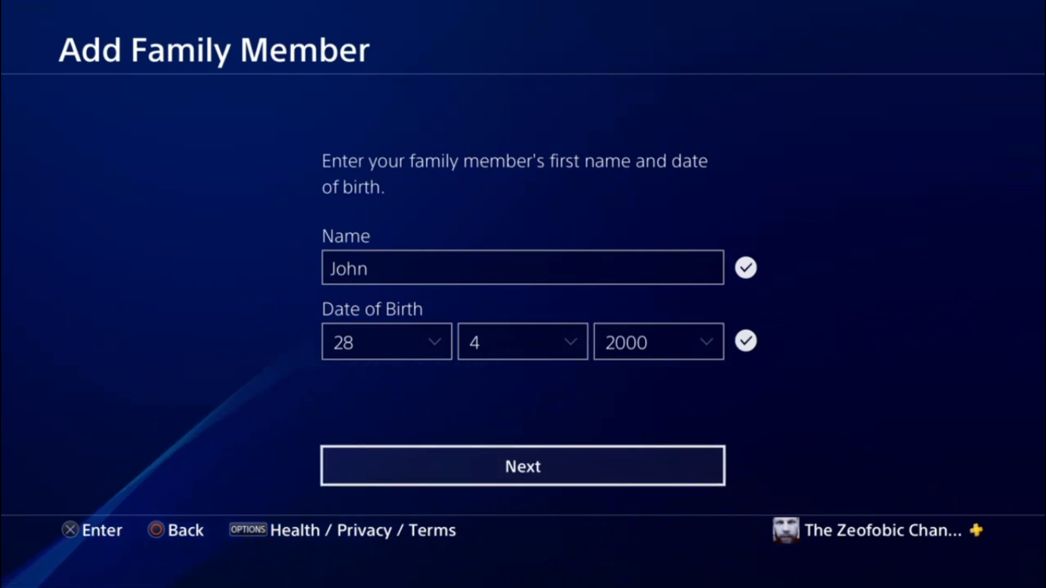
left_click(522, 465)
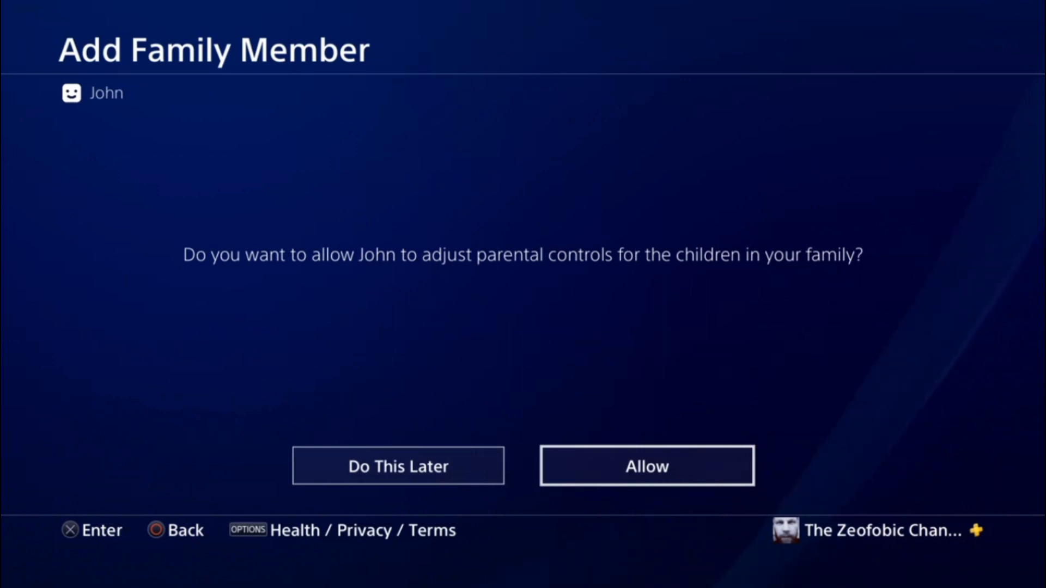
Answer the parental controls prompt and confirm adding John to the family
left_click(645, 466)
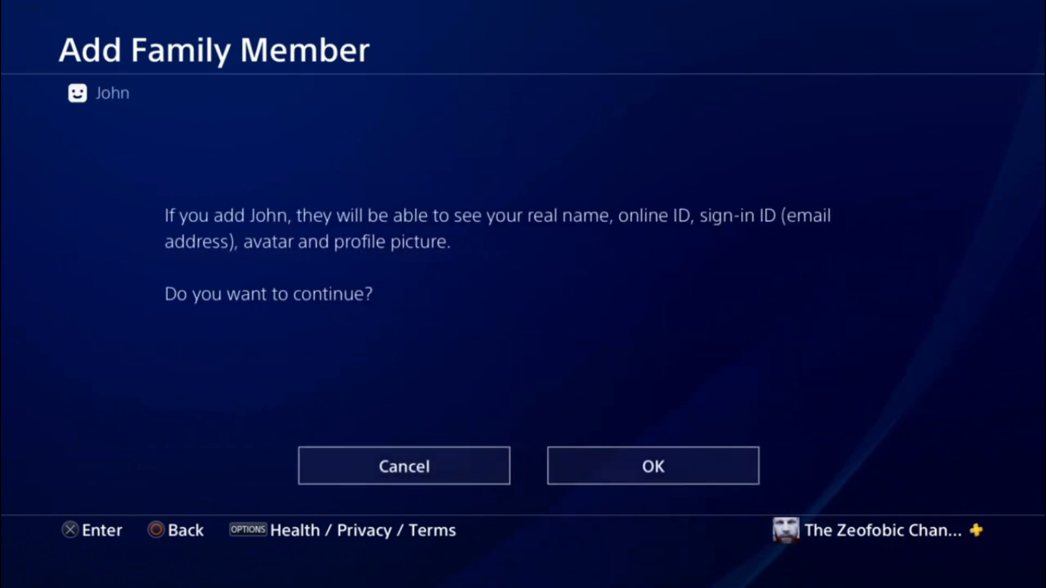
mouse_move(646, 465)
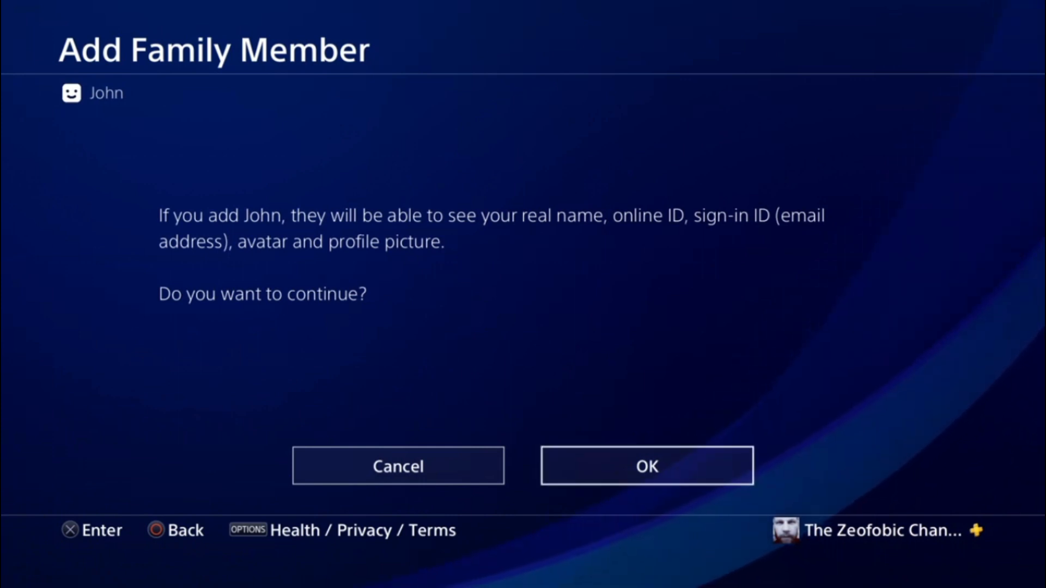
left_click(644, 465)
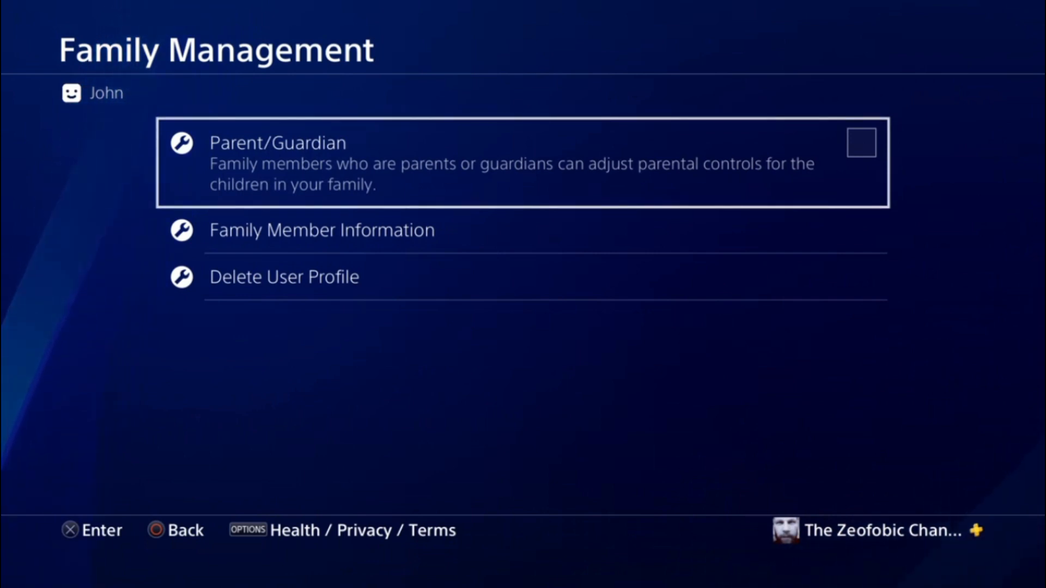
Delete John's user profile, confirm it, and return to Settings
left_click(320, 230)
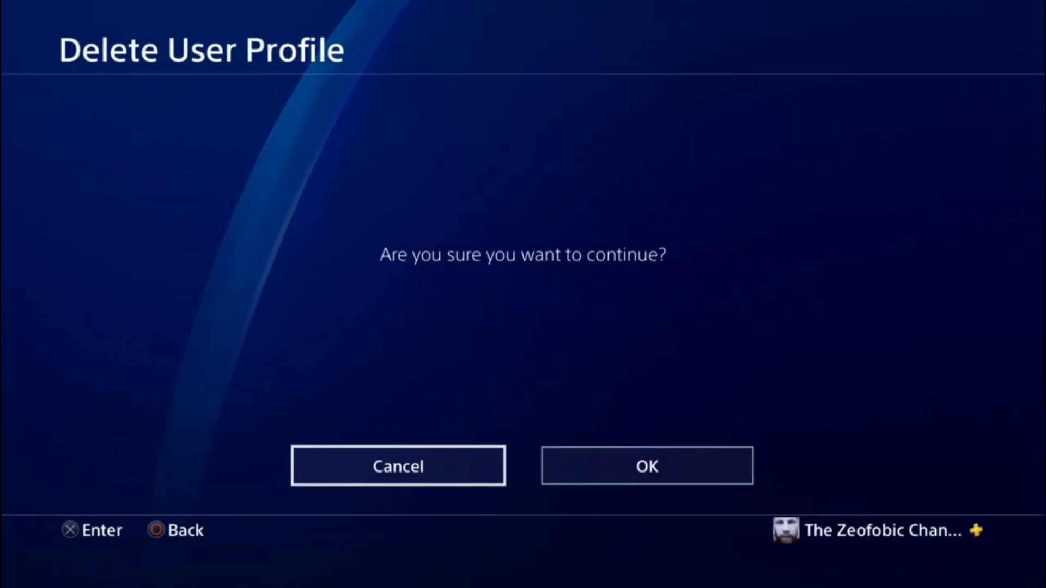
left_click(646, 465)
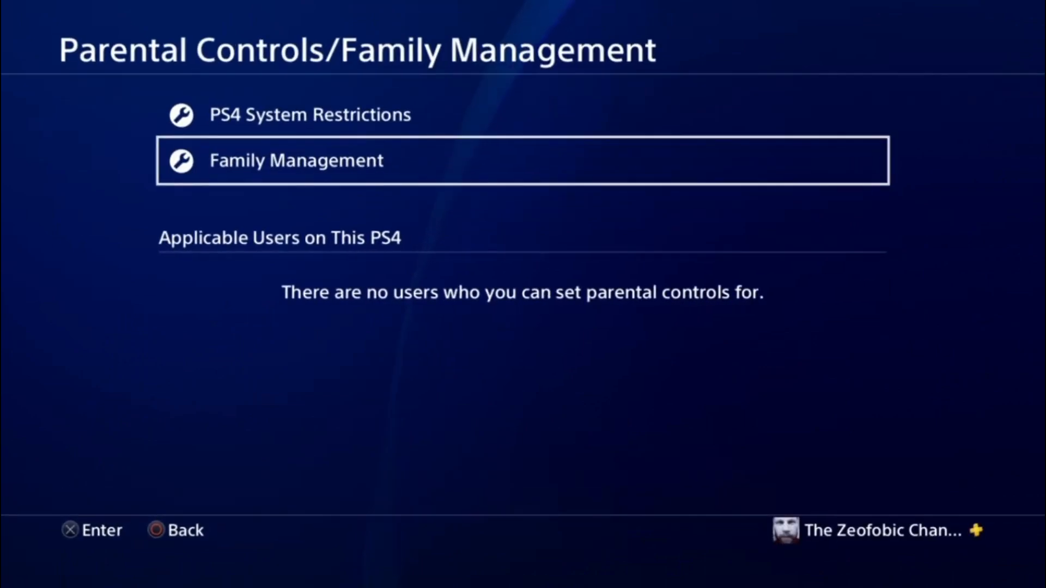
key("Back")
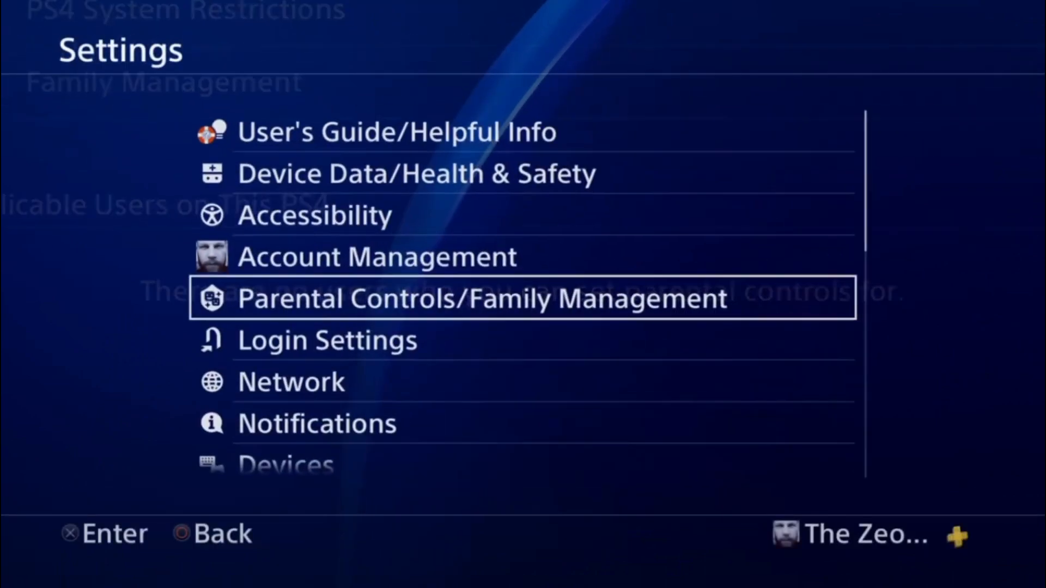